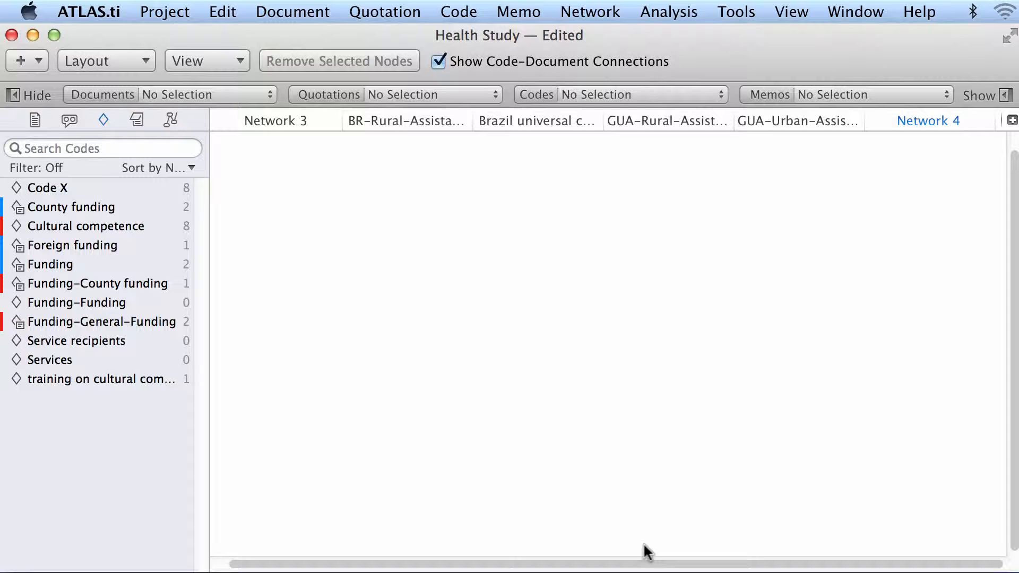
{"action": "mouse_move", "coordinate": [441, 253]}
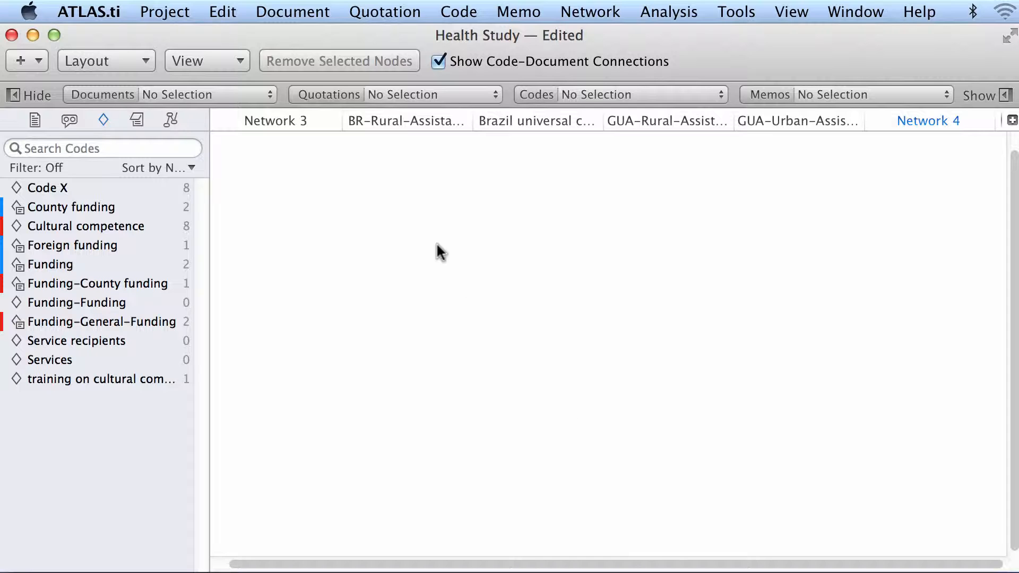
{"action": "mouse_move", "coordinate": [331, 101]}
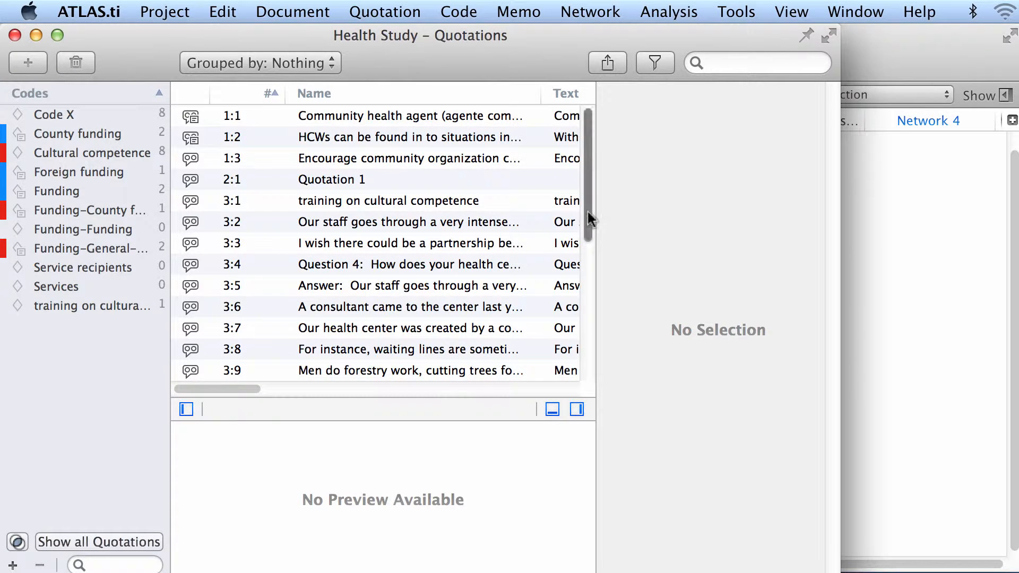
- Scroll to the last quotations, reveal the Codes column and preview the first uncoded WHO quotation
{"action": "scroll", "scroll_direction": "down", "scroll_amount": 3}
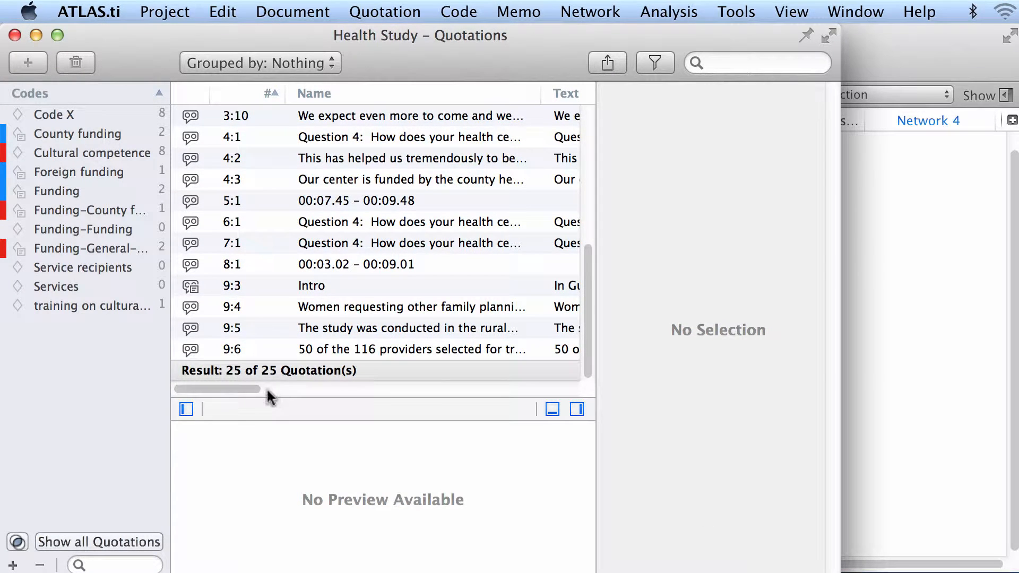
{"action": "left_click_drag", "start_coordinate": [217, 388], "coordinate": [317, 389]}
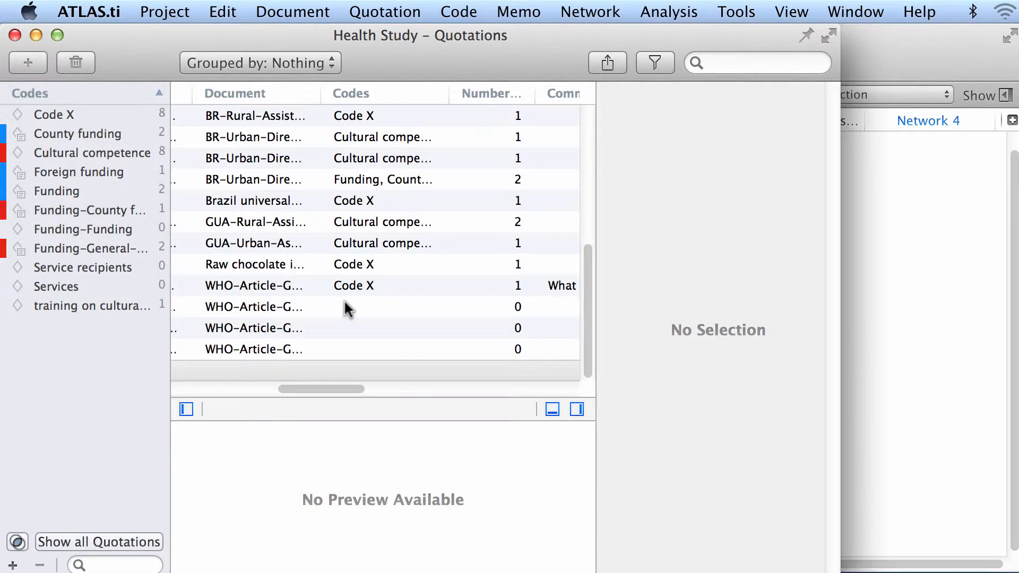
{"action": "left_click", "coordinate": [252, 307]}
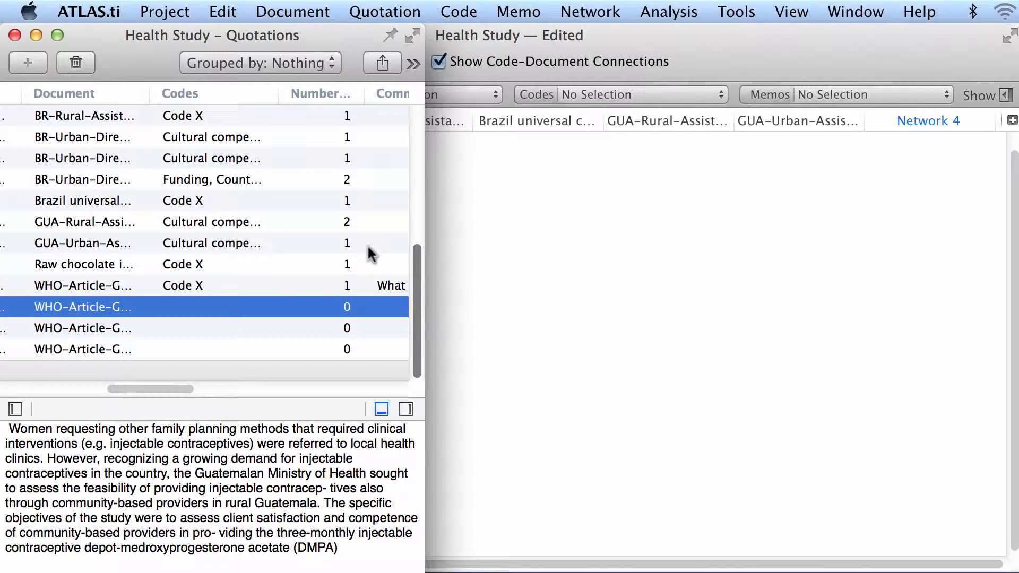
{"action": "mouse_move", "coordinate": [542, 104]}
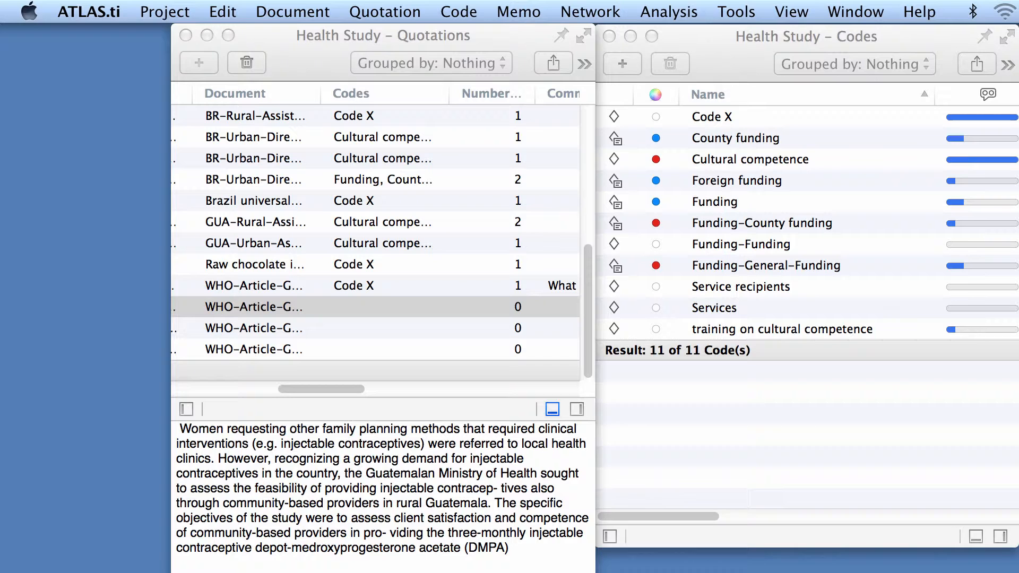
{"action": "mouse_move", "coordinate": [305, 330]}
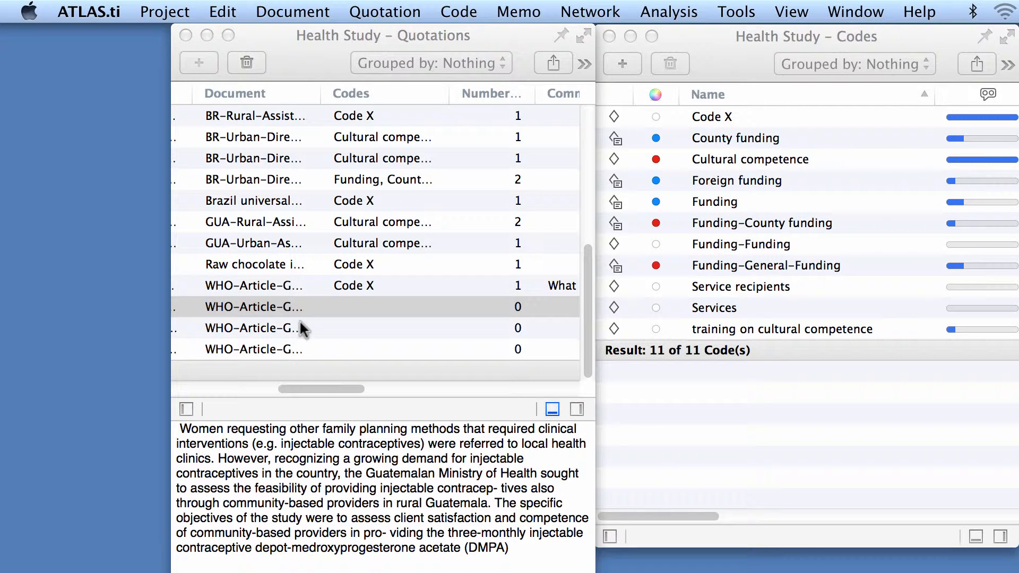
- Select all three uncoded WHO article quotations together with a Shift-click
{"action": "left_click", "coordinate": [252, 349]}
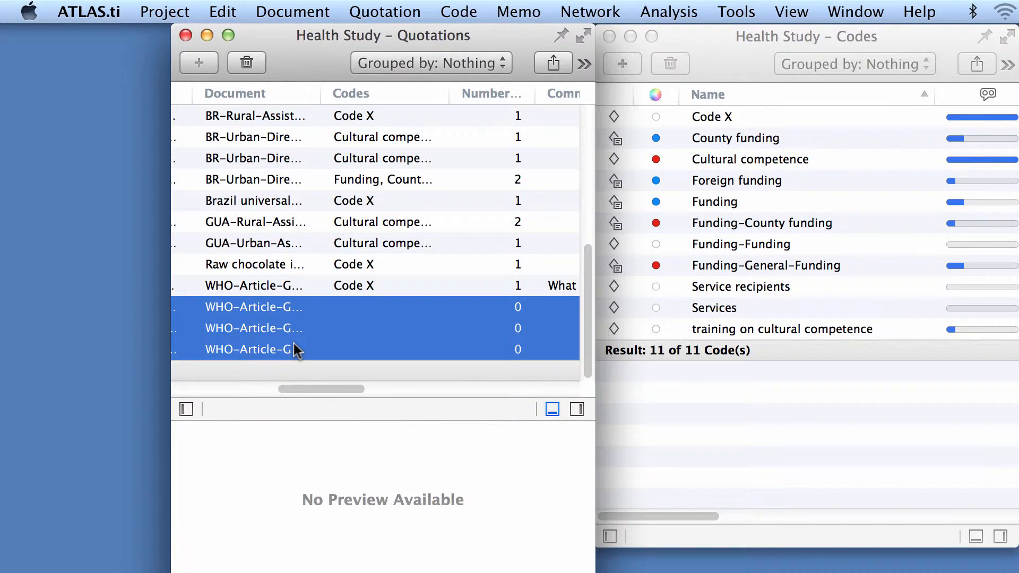
{"action": "mouse_move", "coordinate": [289, 336]}
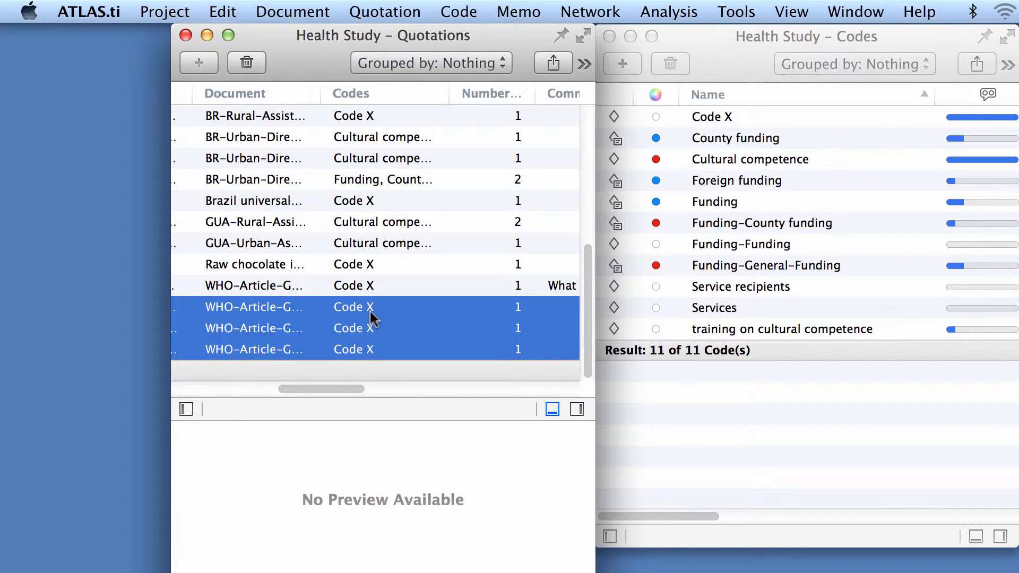
{"action": "mouse_move", "coordinate": [380, 343]}
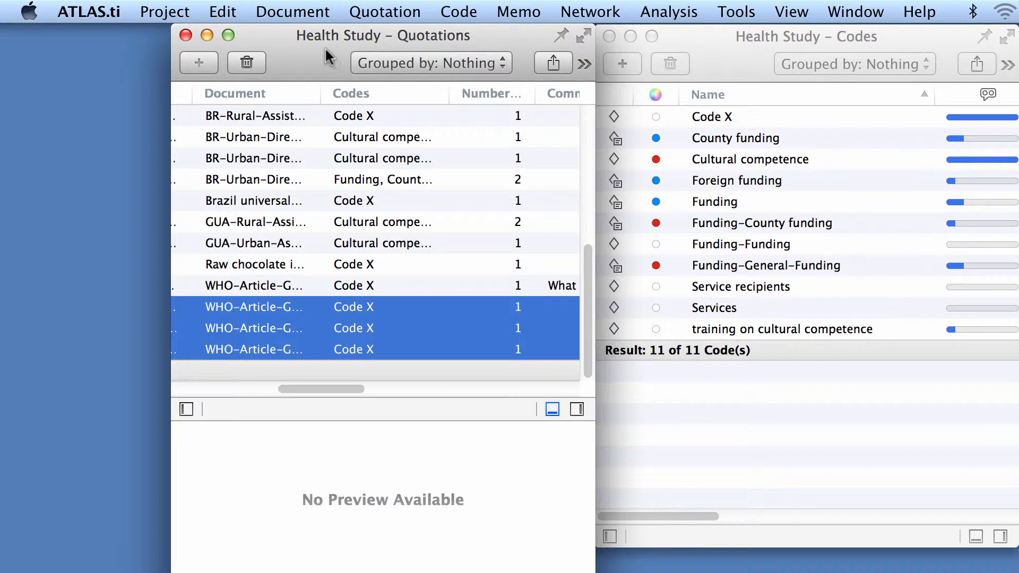
{"action": "mouse_move", "coordinate": [351, 272]}
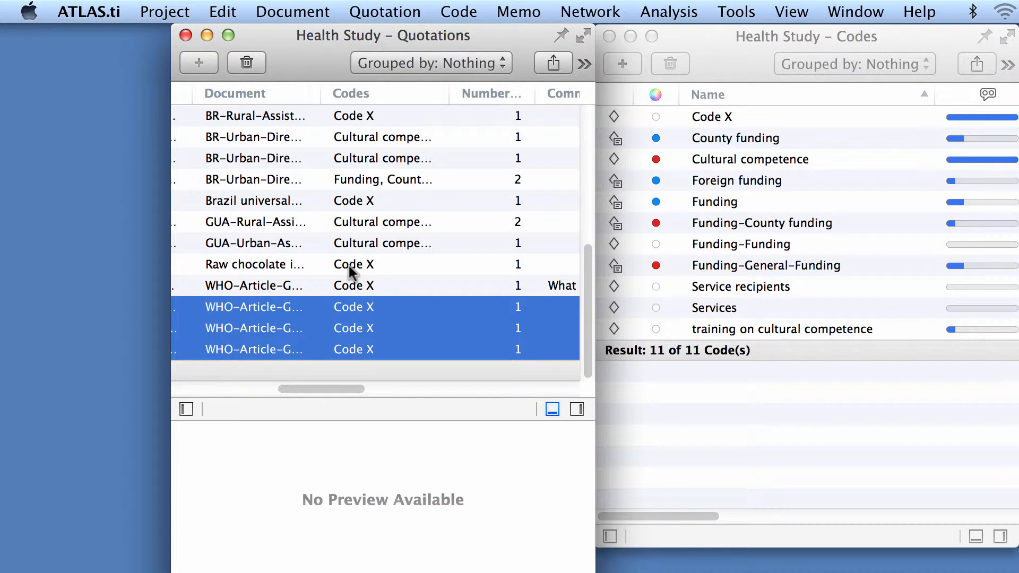
{"action": "mouse_move", "coordinate": [695, 109]}
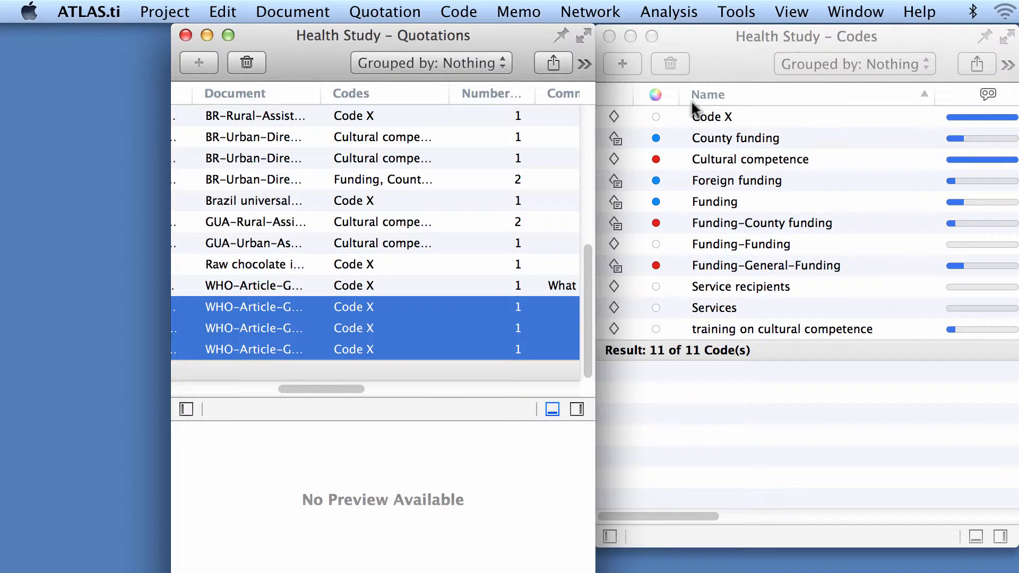
{"action": "mouse_move", "coordinate": [374, 340]}
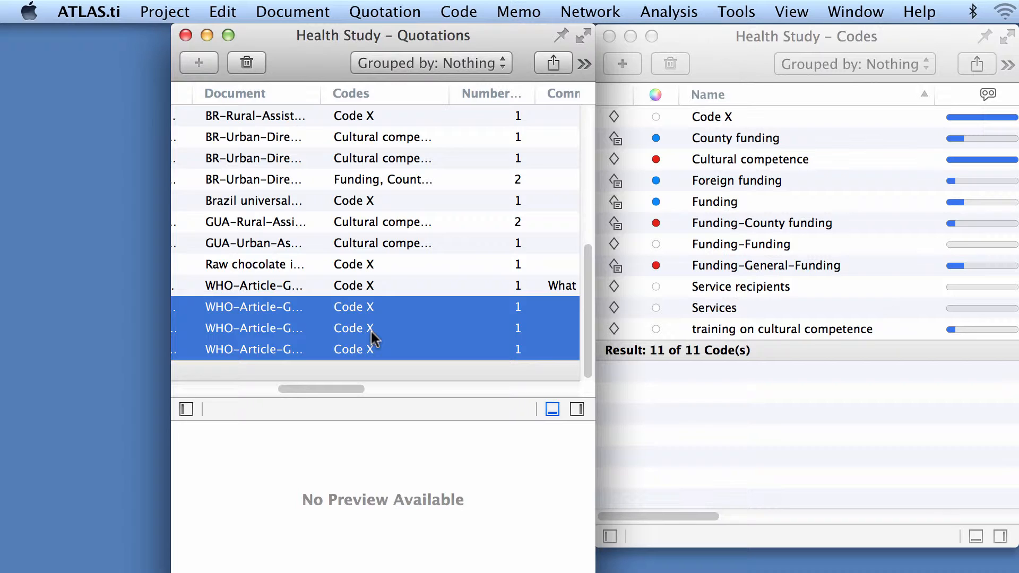
{"action": "mouse_move", "coordinate": [723, 118]}
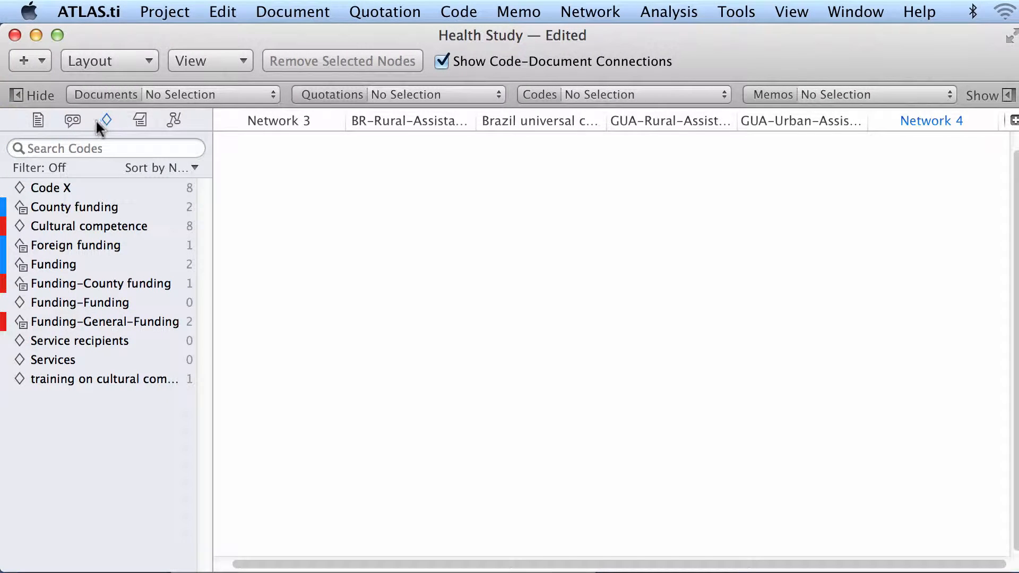
- Start a blank network and select quotations 9:4 through 9:6 from the sidebar quotation list
{"action": "left_click", "coordinate": [41, 62]}
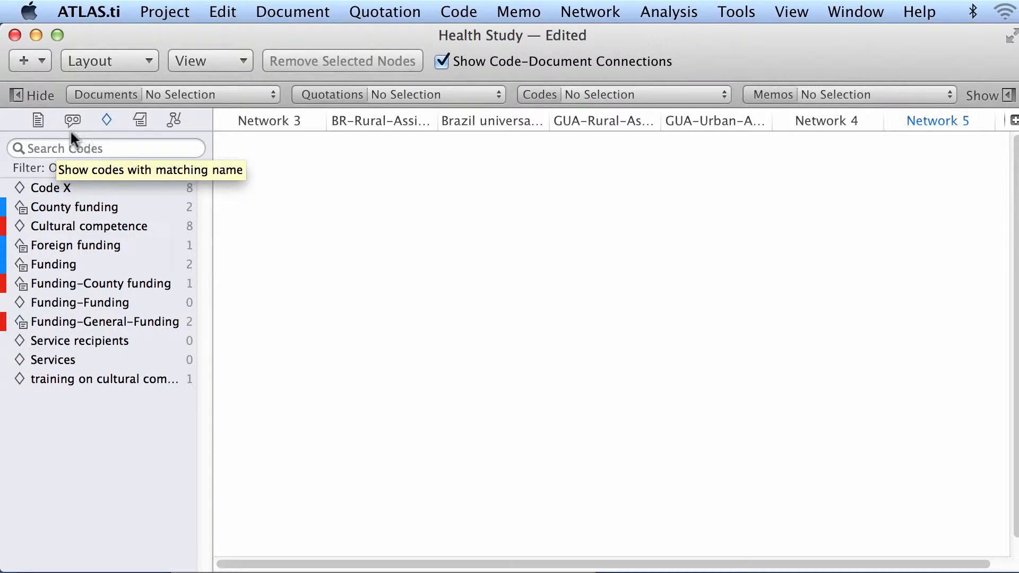
{"action": "left_click", "coordinate": [72, 120]}
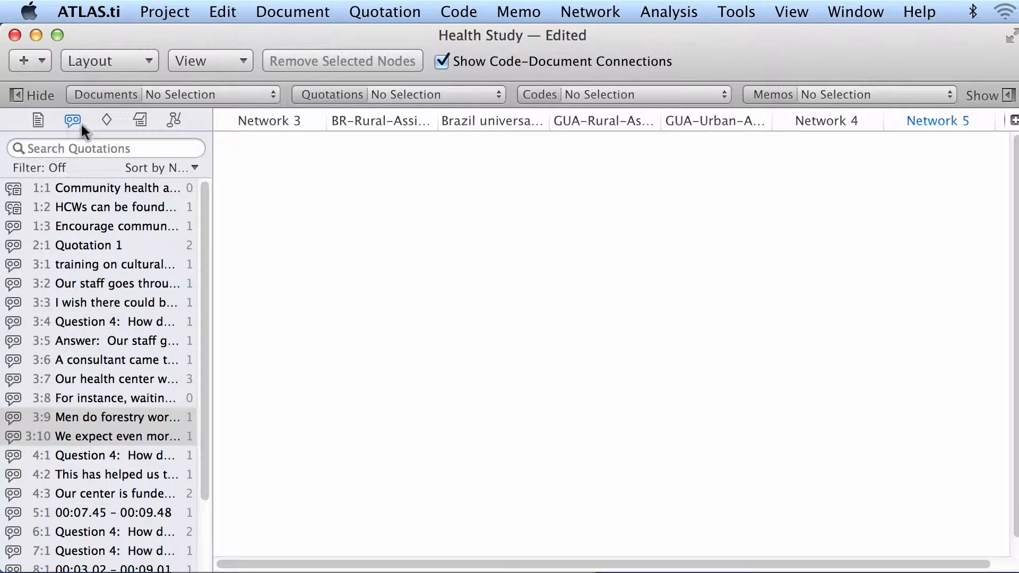
{"action": "scroll", "scroll_direction": "down", "scroll_amount": 3}
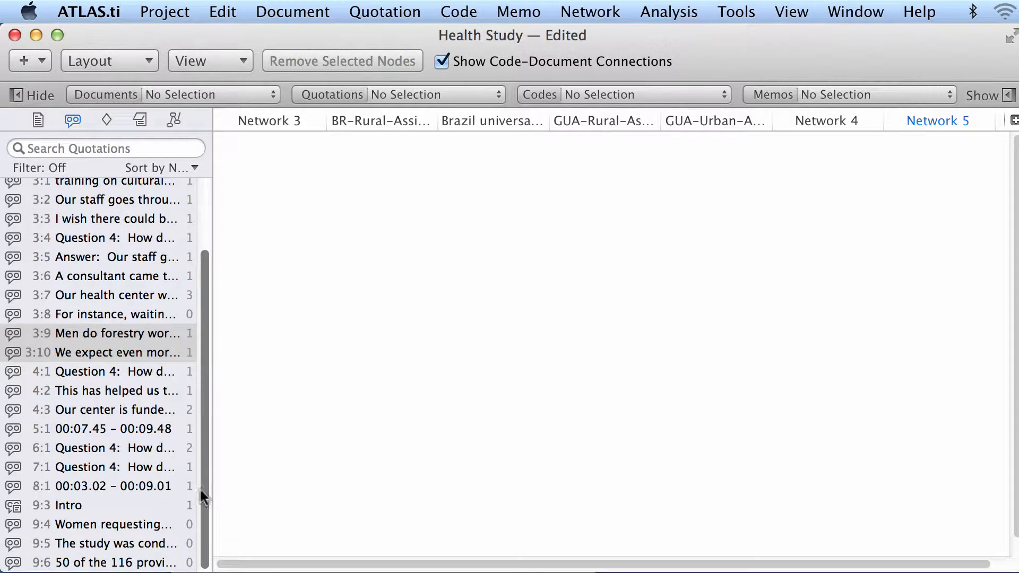
{"action": "left_click", "coordinate": [111, 525]}
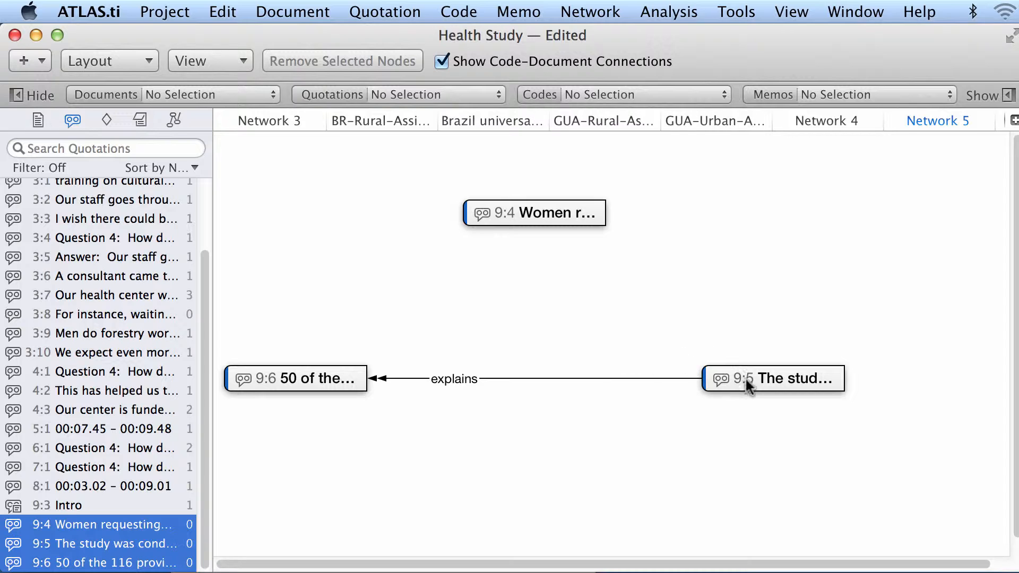
- Move 9:5 lower, place 9:6 to its right, then select all three quotation nodes
{"action": "left_click_drag", "start_coordinate": [774, 378], "coordinate": [507, 455]}
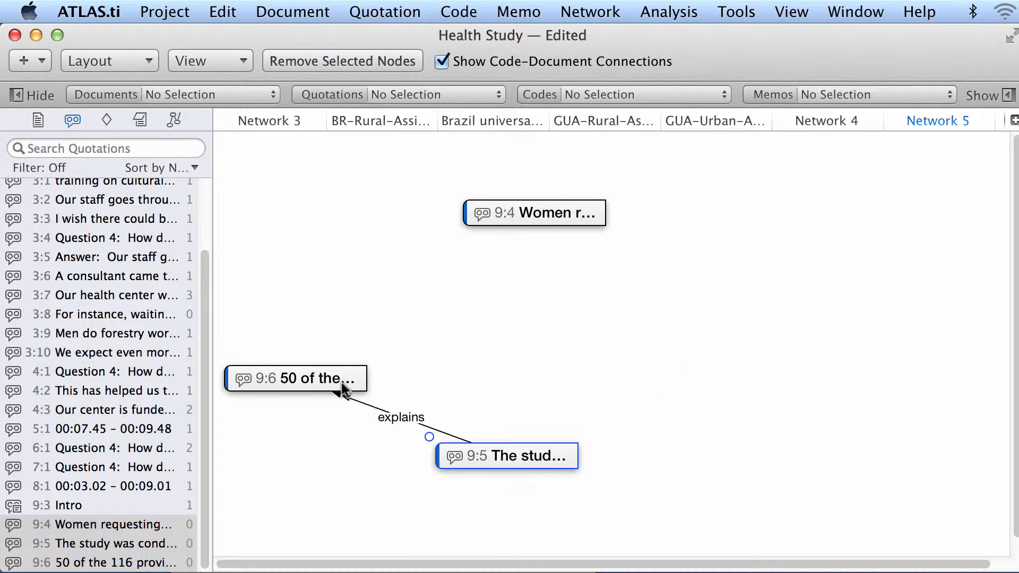
{"action": "left_click", "coordinate": [296, 378]}
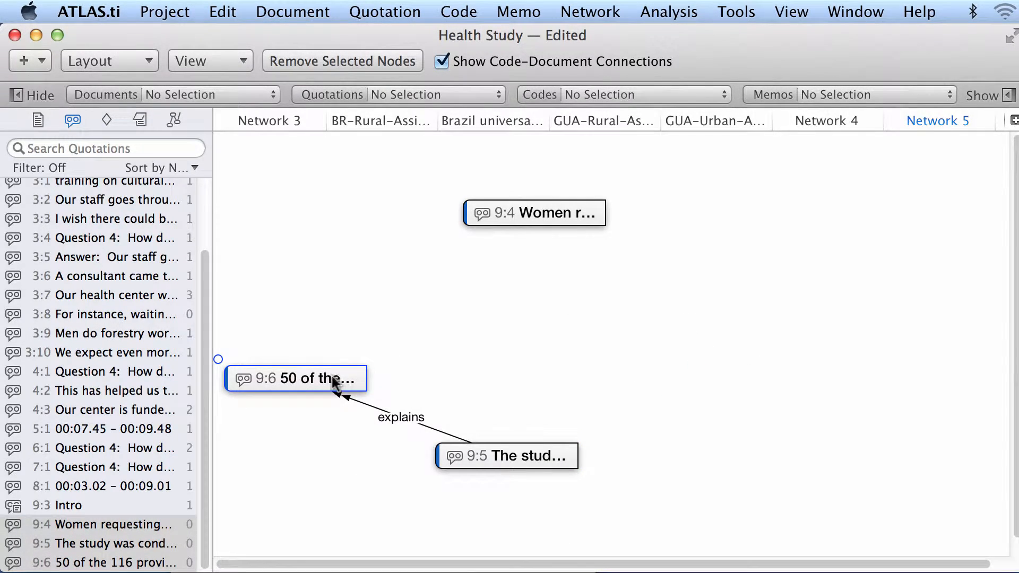
{"action": "left_click_drag", "start_coordinate": [296, 378], "coordinate": [762, 428]}
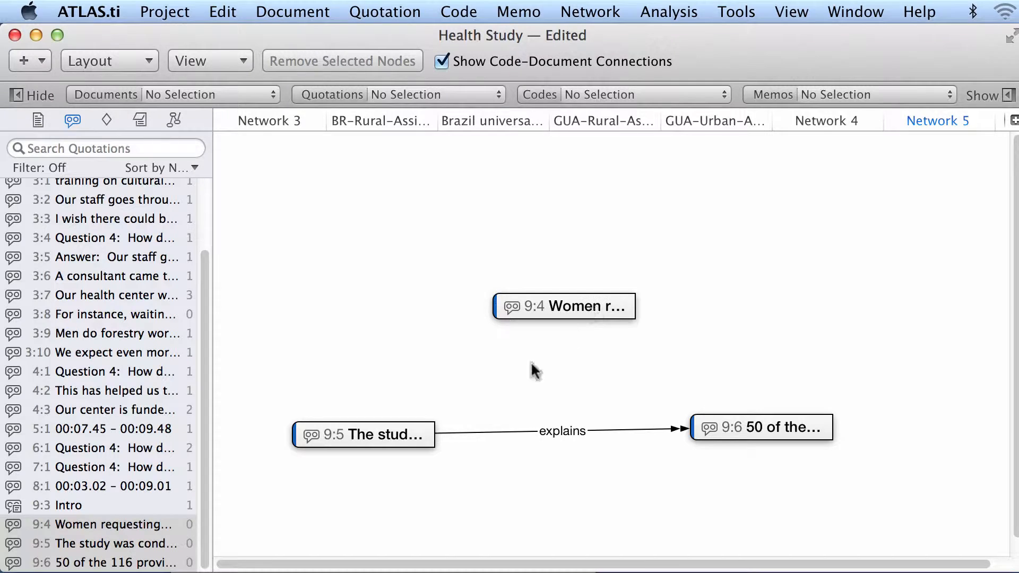
{"action": "left_click_drag", "start_coordinate": [364, 434], "coordinate": [384, 421]}
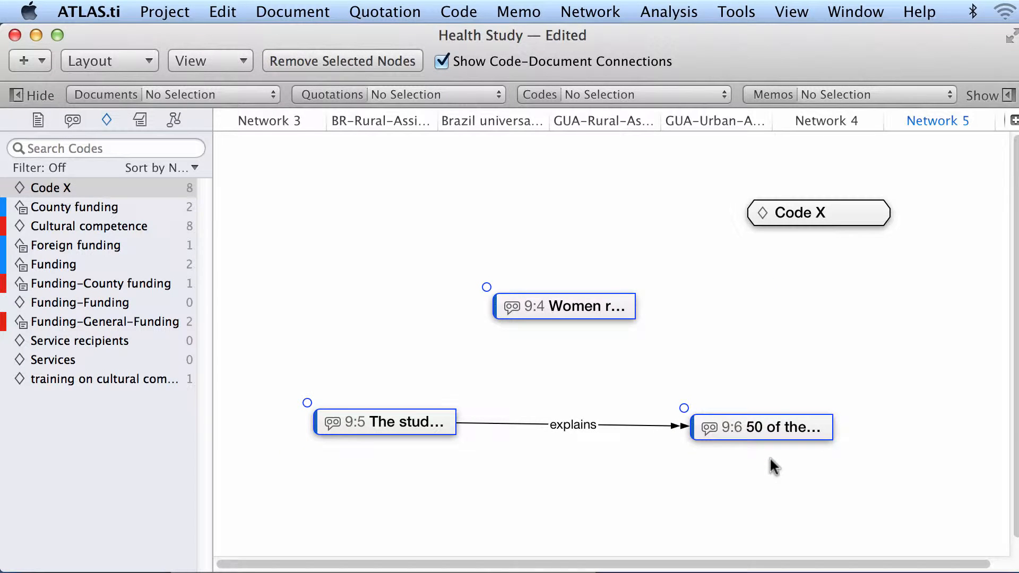
{"action": "mouse_move", "coordinate": [486, 293]}
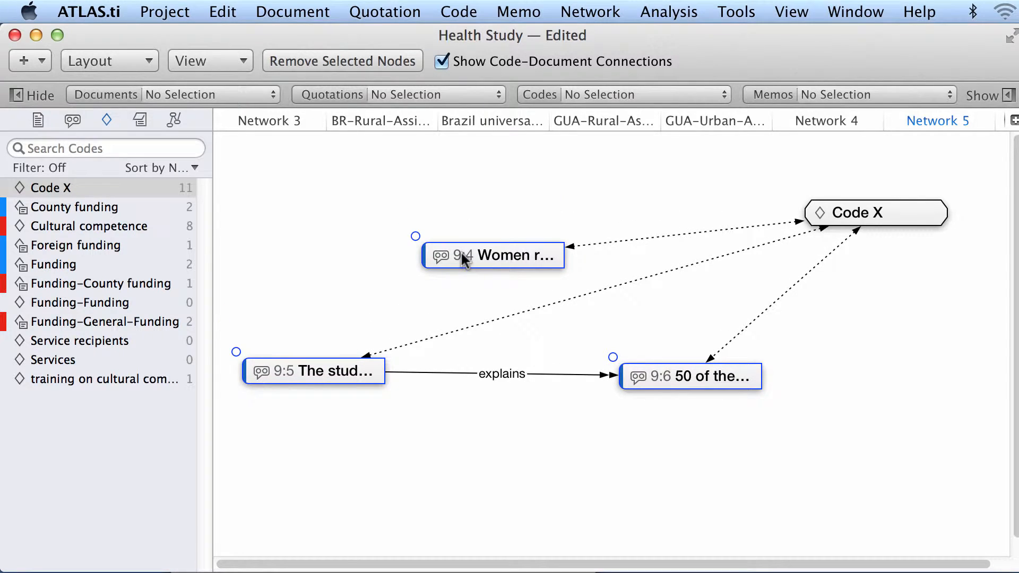
- Move the Code X node lower and nudge quotation 9:5 into place around it
{"action": "left_click_drag", "start_coordinate": [874, 213], "coordinate": [867, 260]}
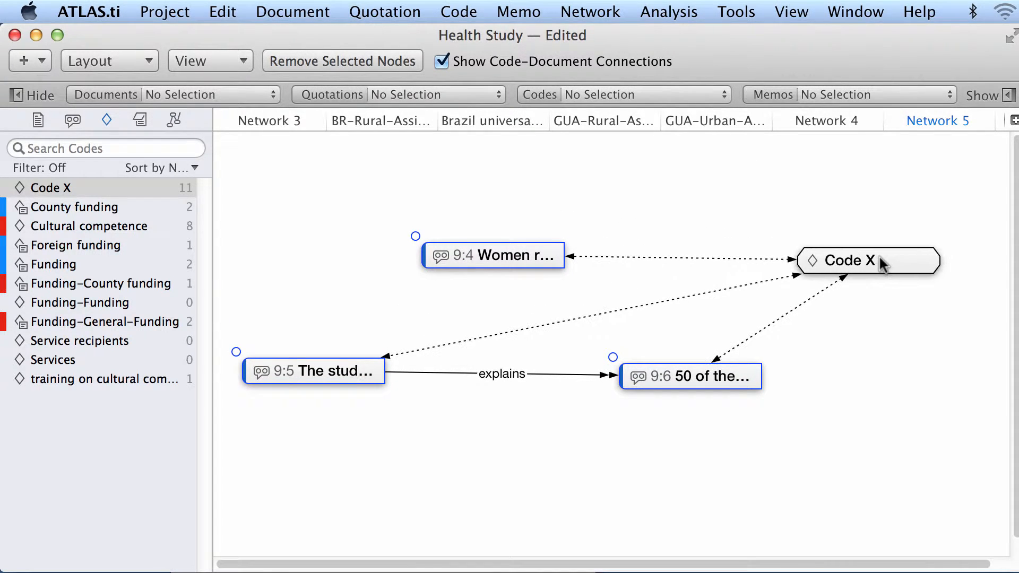
{"action": "mouse_move", "coordinate": [379, 374]}
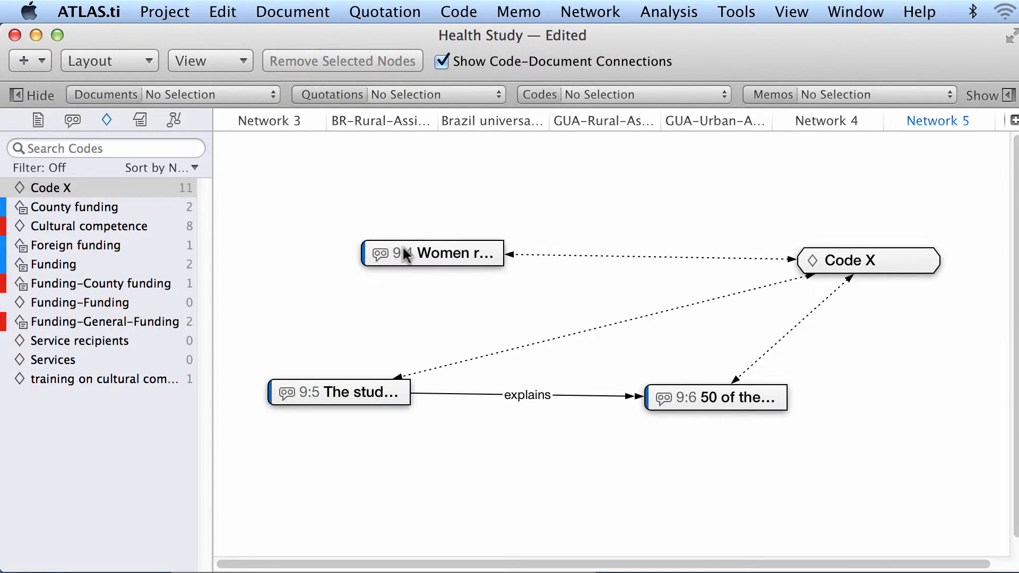
{"action": "left_click_drag", "start_coordinate": [338, 392], "coordinate": [362, 410]}
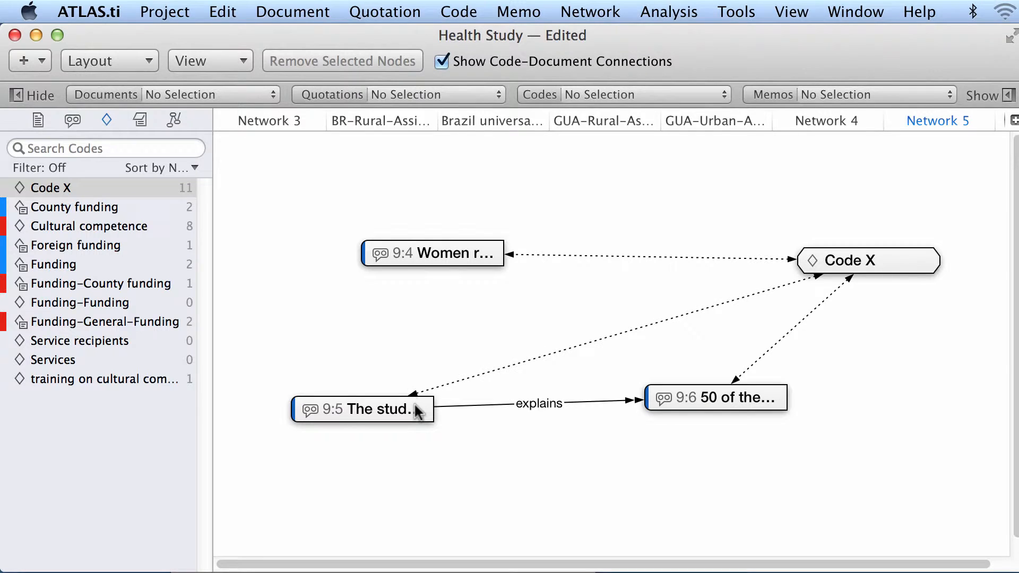
- Turn on Show Quotation Previews, then reposition Code X and select node 9:5
{"action": "left_click", "coordinate": [210, 60]}
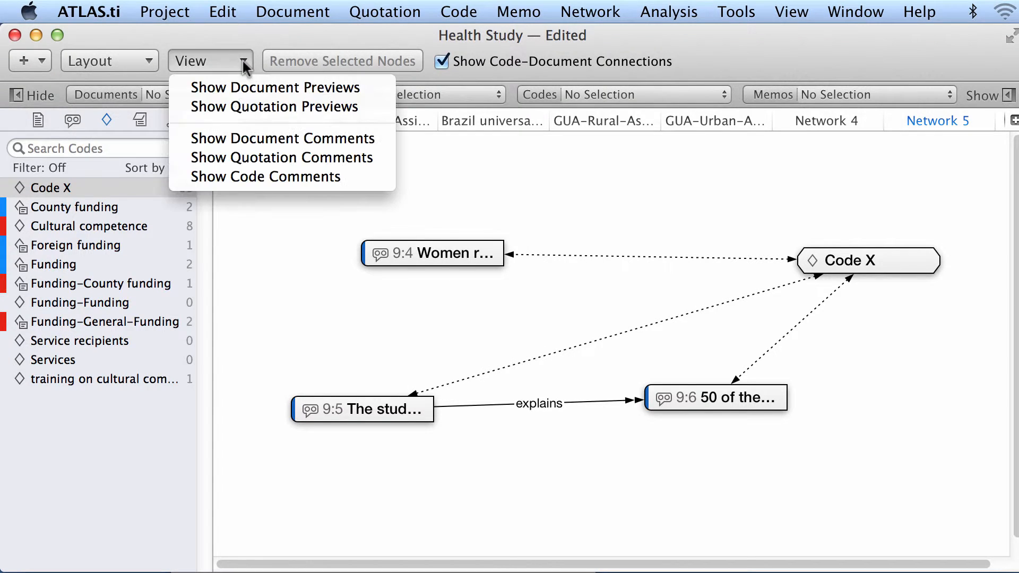
{"action": "mouse_move", "coordinate": [273, 107]}
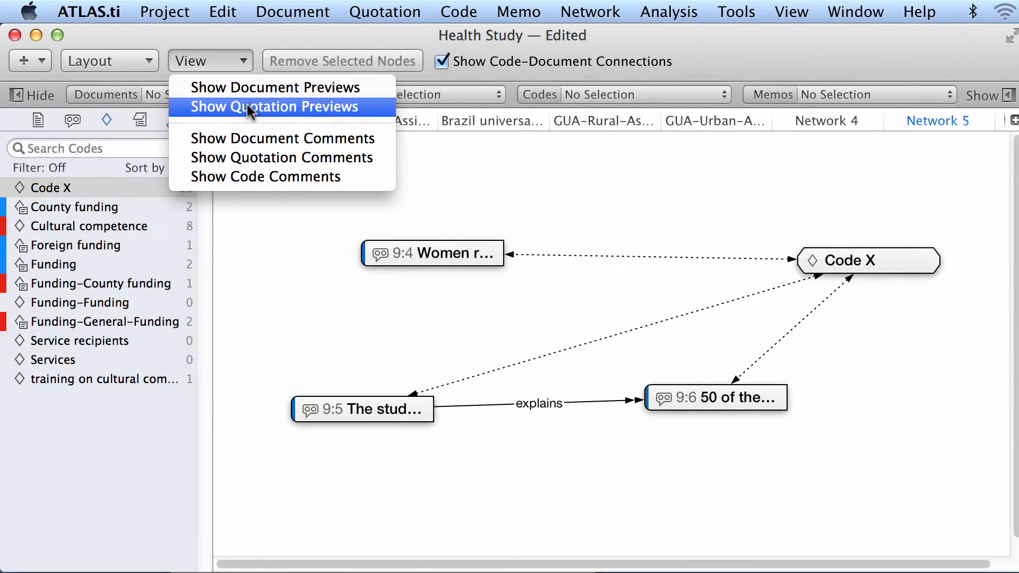
{"action": "left_click", "coordinate": [273, 106]}
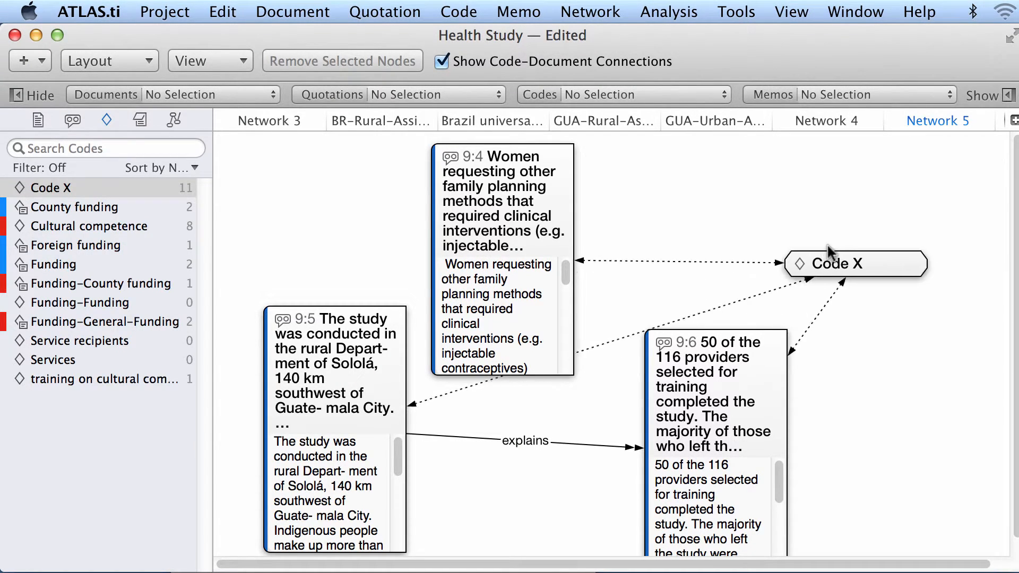
{"action": "left_click_drag", "start_coordinate": [855, 263], "coordinate": [821, 226]}
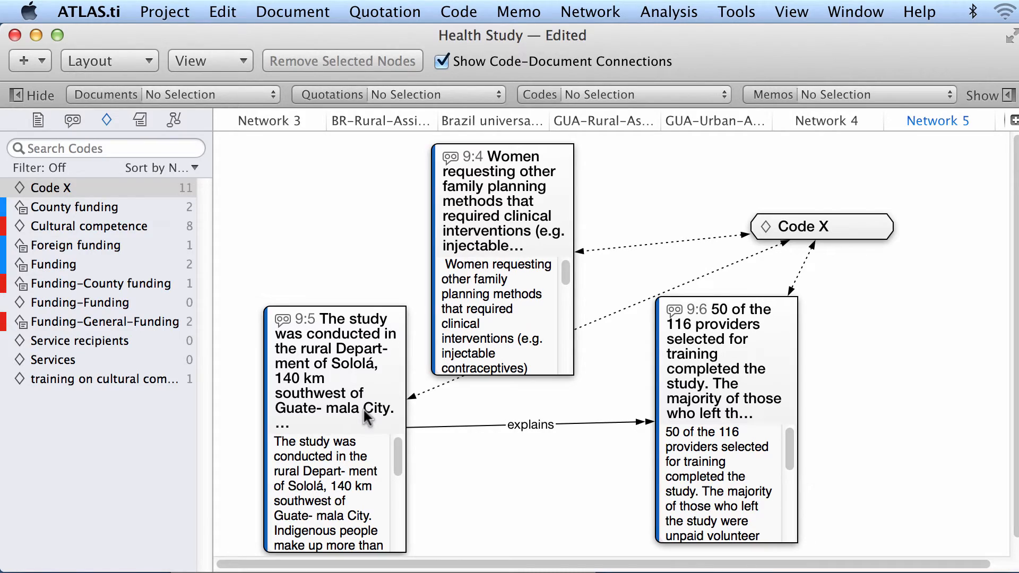
{"action": "left_click", "coordinate": [334, 364]}
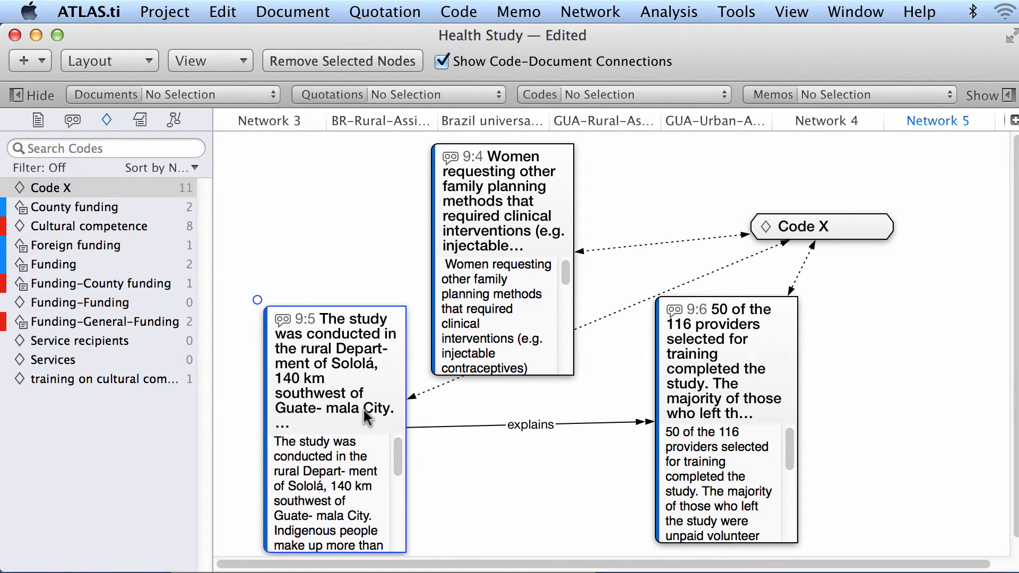